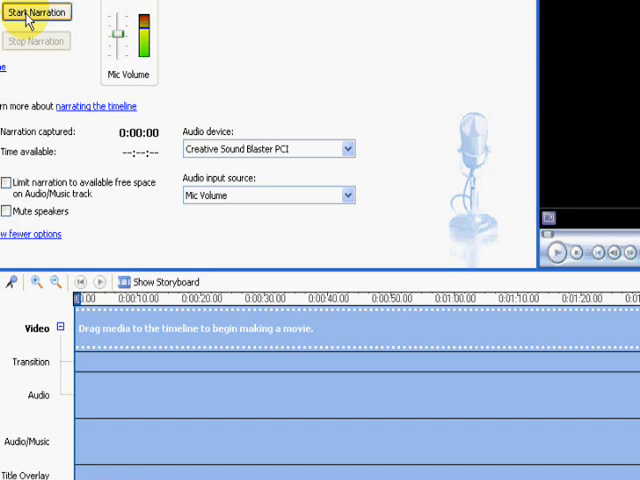
# Record a short voice narration in Narrate Timeline and save it as 'test'
pyautogui.click(38, 12)
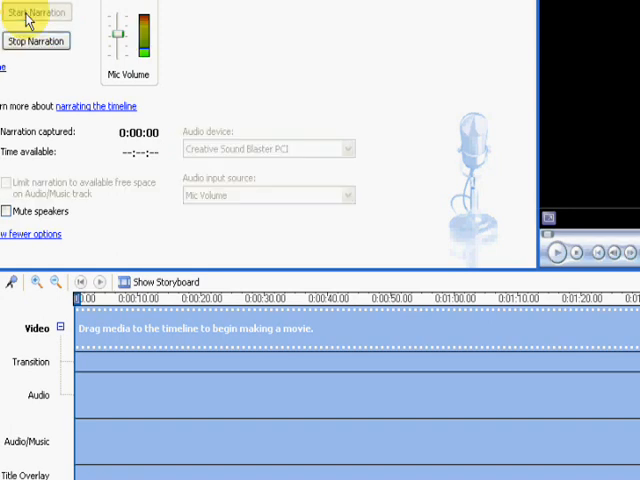
pyautogui.click(36, 12)
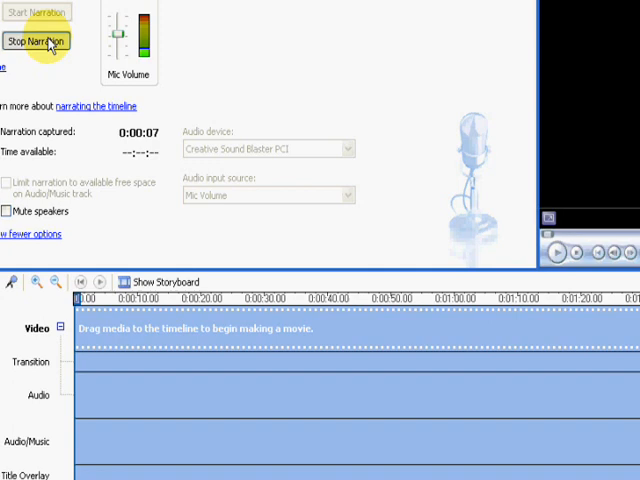
pyautogui.click(38, 40)
pyautogui.write('test')
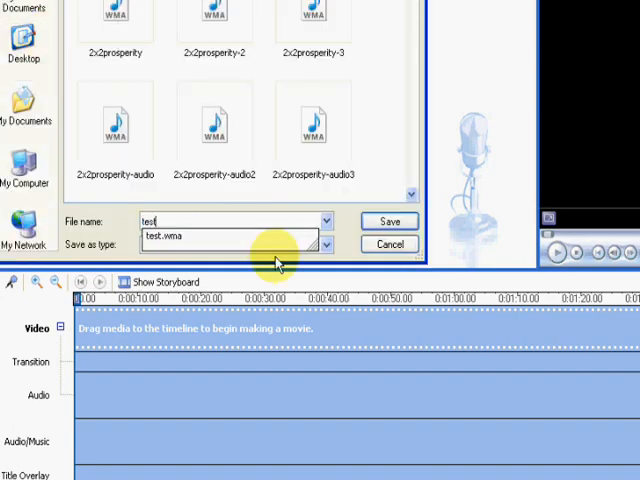
pyautogui.click(388, 220)
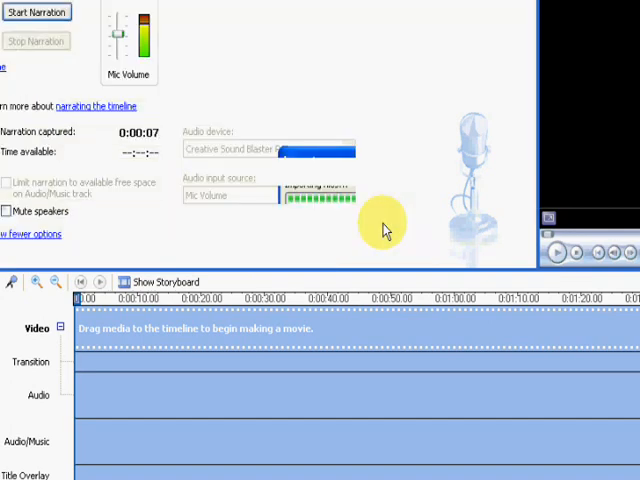
# Play the narration clip back from the Audio/Music track, then pause it
pyautogui.click(36, 40)
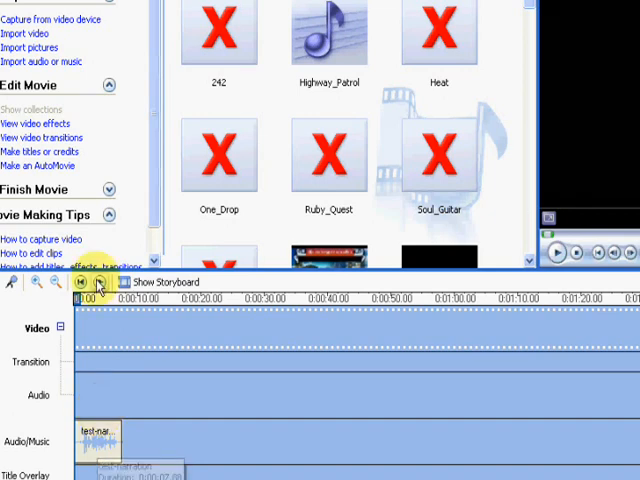
pyautogui.click(100, 282)
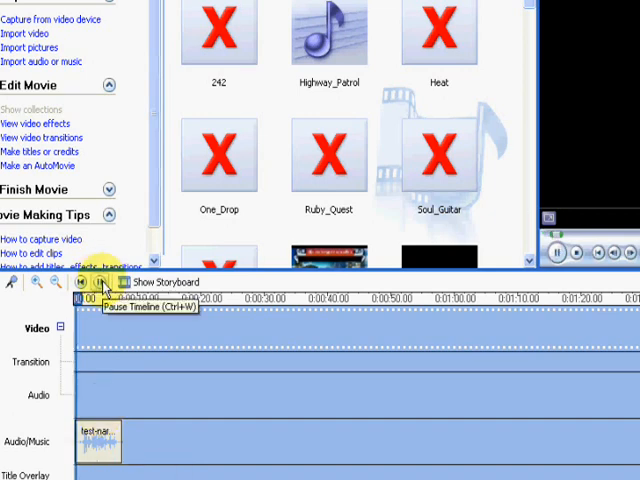
pyautogui.click(84, 282)
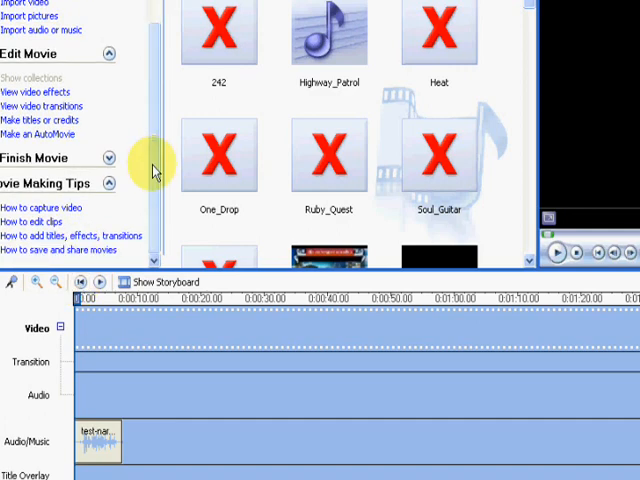
# Save the movie to the computer as 'test-narration-march-2' at Best quality and finish the wizard
pyautogui.click(36, 158)
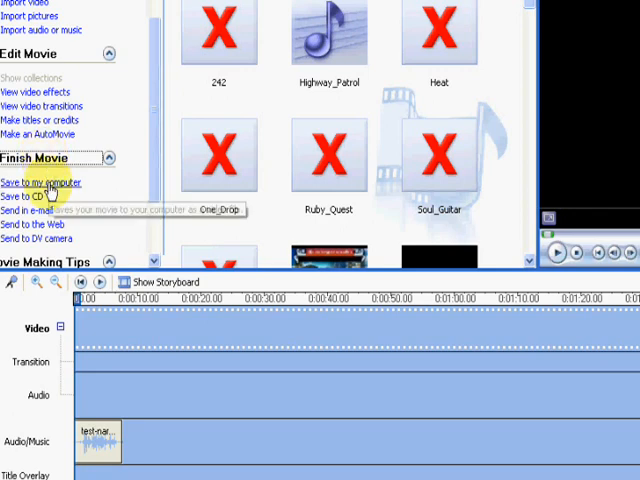
pyautogui.click(40, 184)
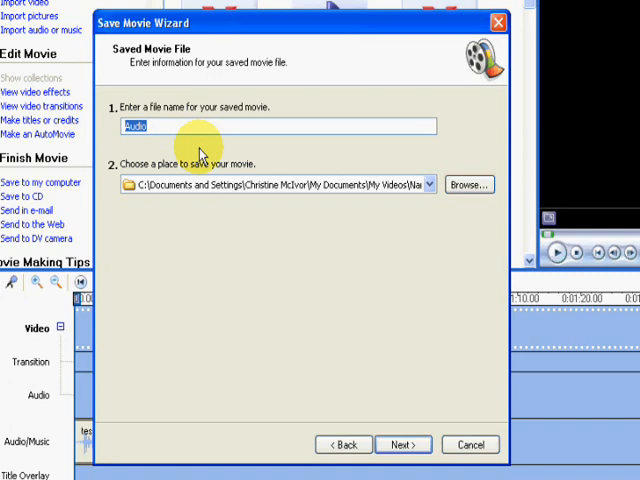
pyautogui.write('test-')
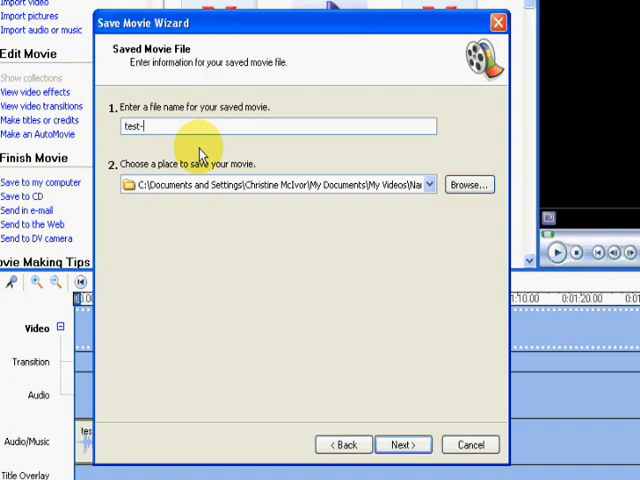
pyautogui.write('narration-march-2')
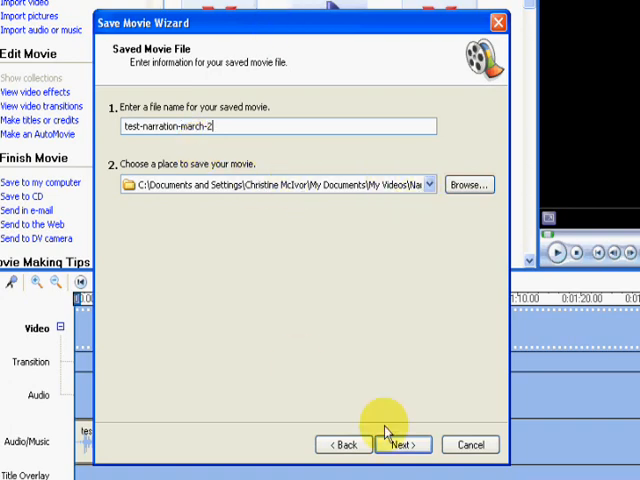
pyautogui.click(400, 444)
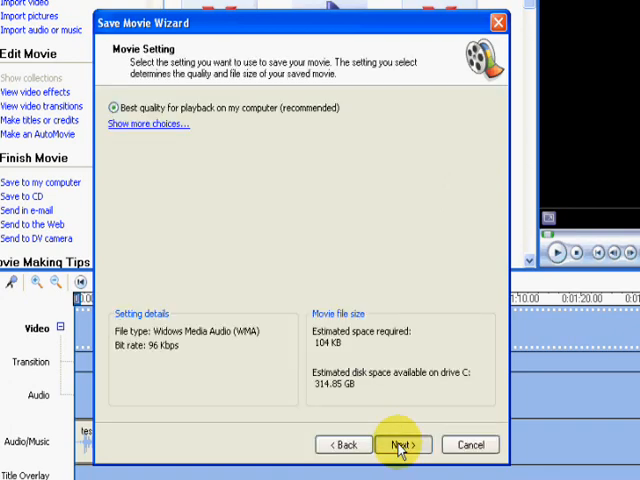
pyautogui.click(404, 444)
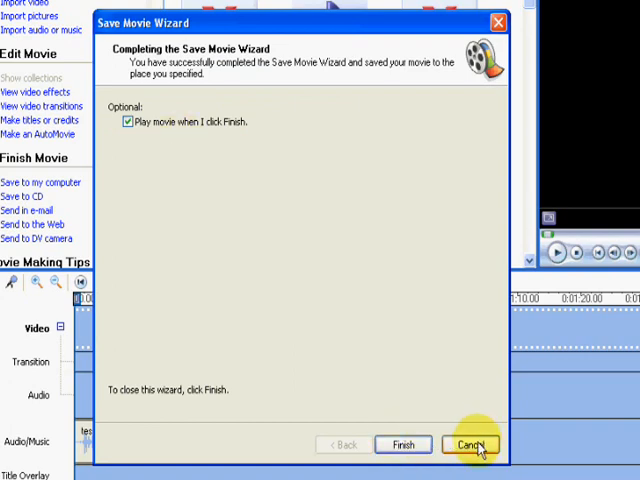
pyautogui.click(468, 444)
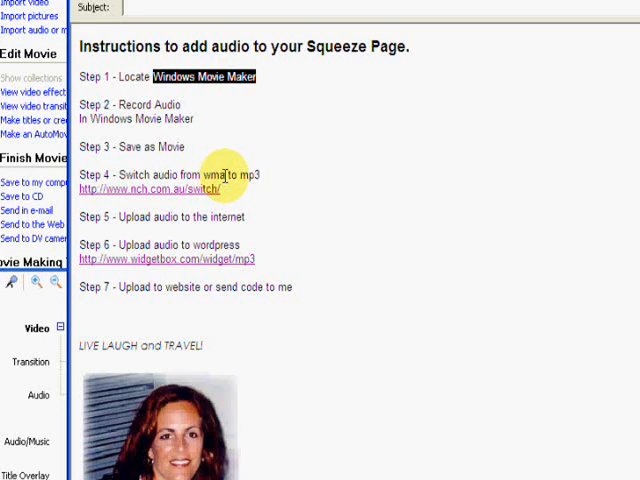
pyautogui.moveTo(322, 364)
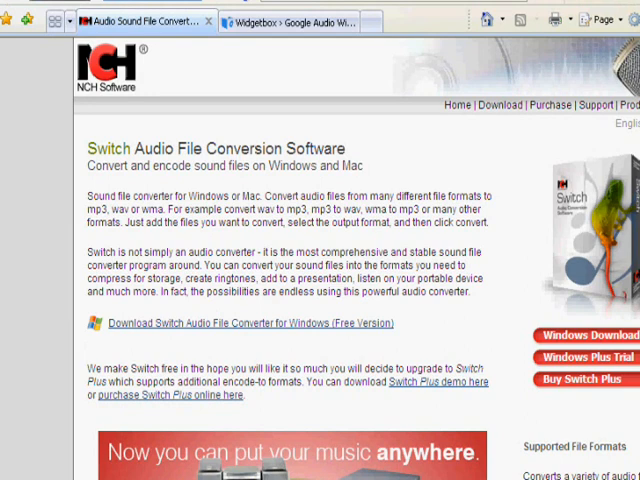
pyautogui.moveTo(576, 334)
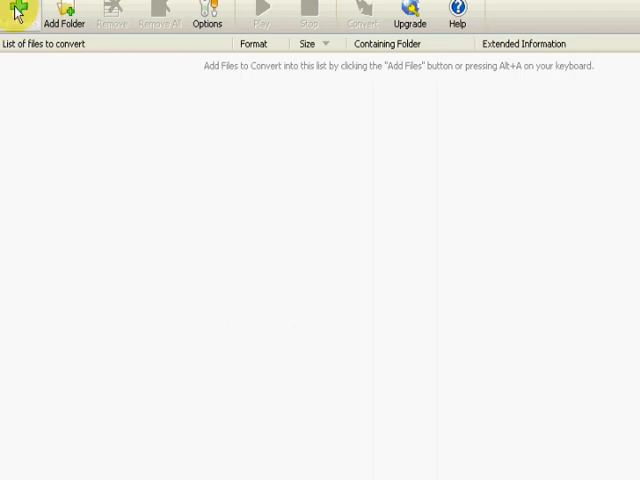
# Add test-narration-march-2.wma to the Switch list and convert it to MP3
pyautogui.click(20, 18)
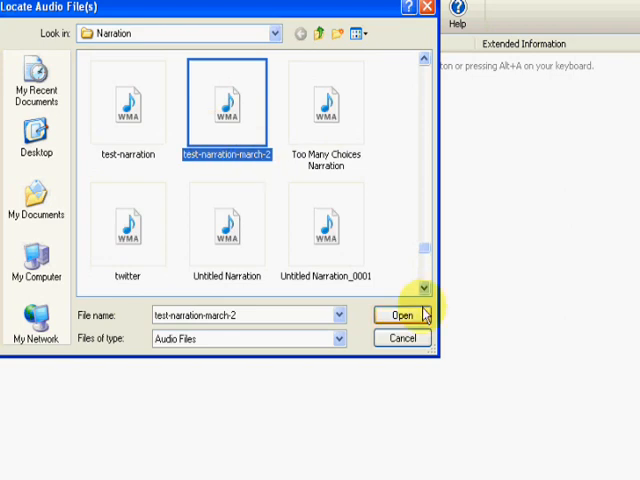
pyautogui.click(400, 316)
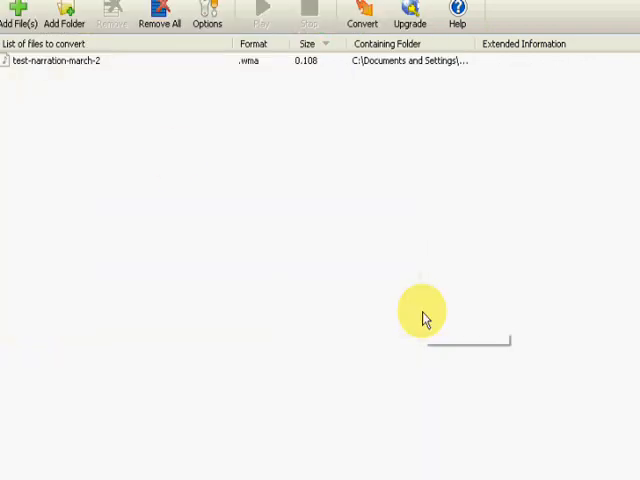
pyautogui.click(56, 60)
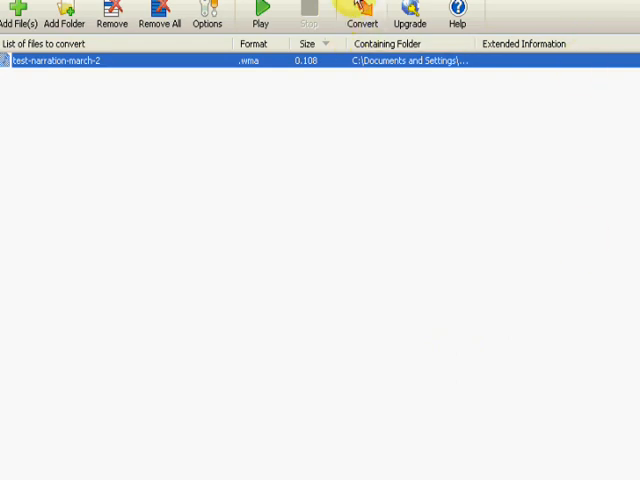
pyautogui.moveTo(362, 22)
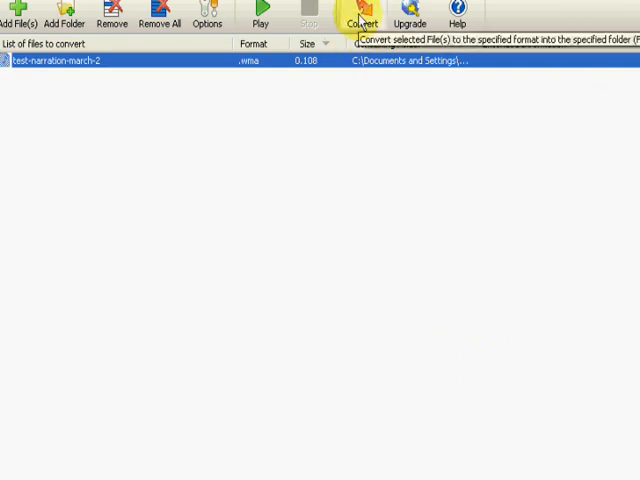
pyautogui.click(362, 16)
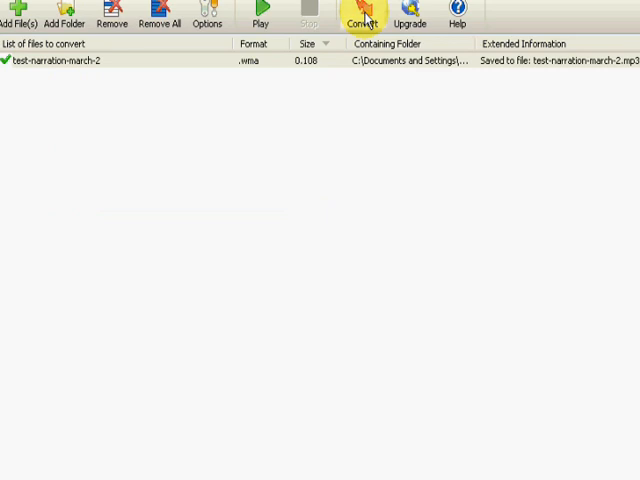
pyautogui.moveTo(518, 62)
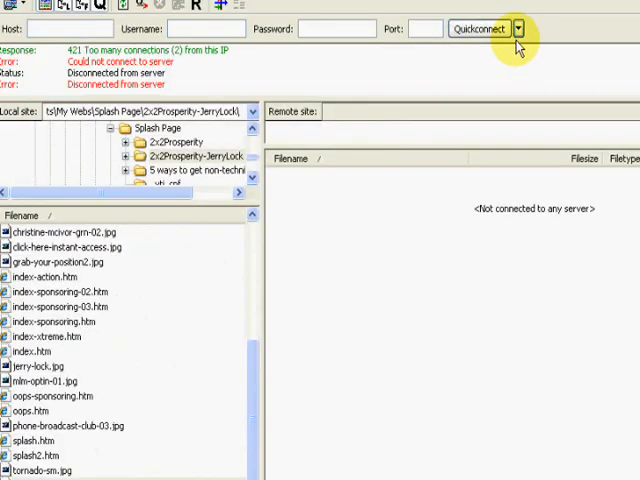
# Connect to the saved server via Quickconnect and locate the narration MP3 in My Music for upload
pyautogui.click(520, 28)
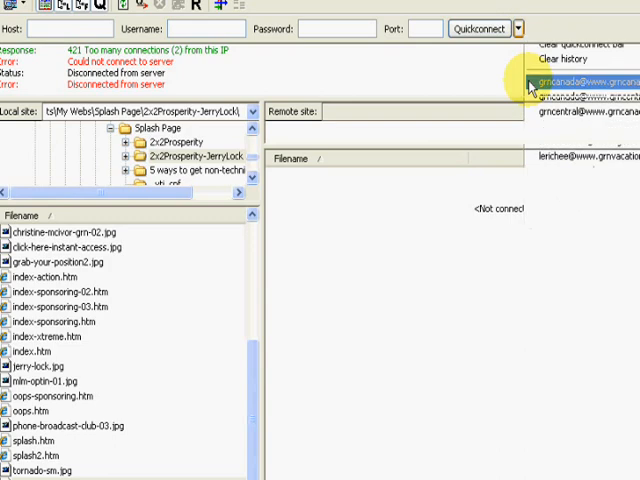
pyautogui.click(580, 80)
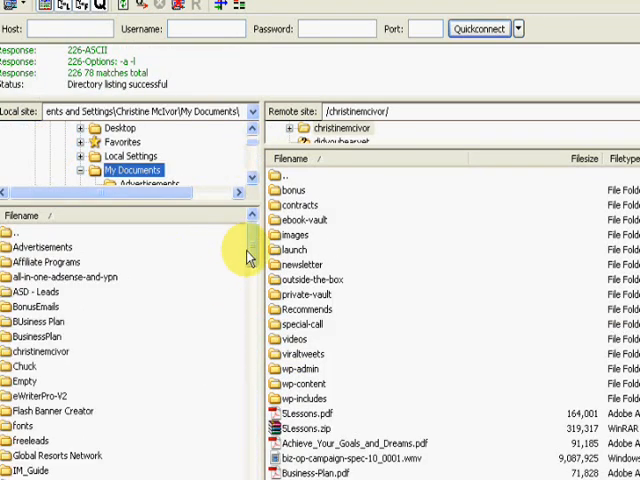
pyautogui.scroll(-3)
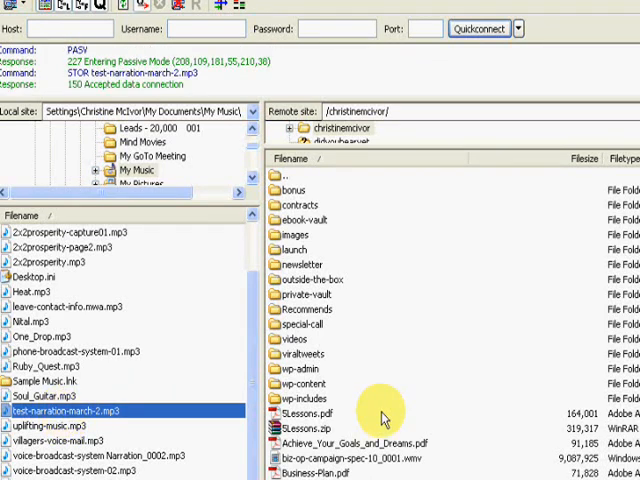
pyautogui.moveTo(528, 388)
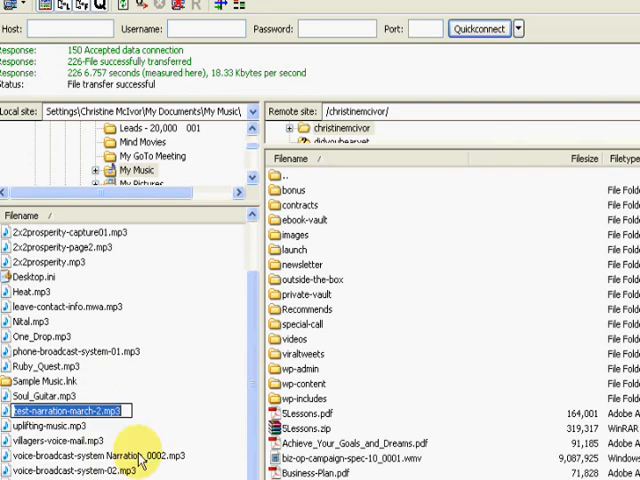
pyautogui.moveTo(140, 460)
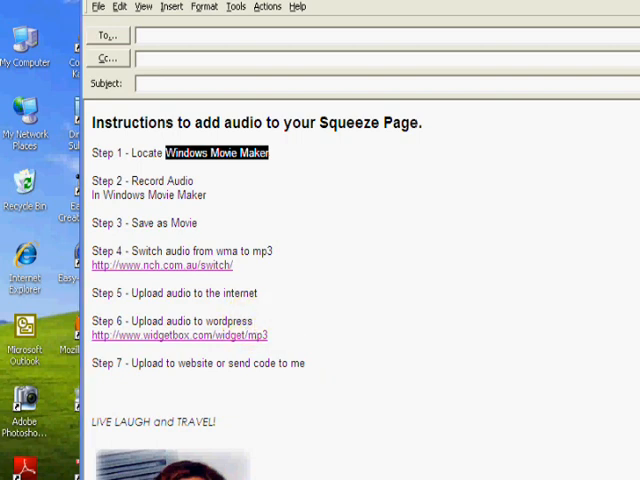
# Bring Internet Explorer forward and switch to the Widgetbox Google Audio Widget tab
pyautogui.click(220, 152)
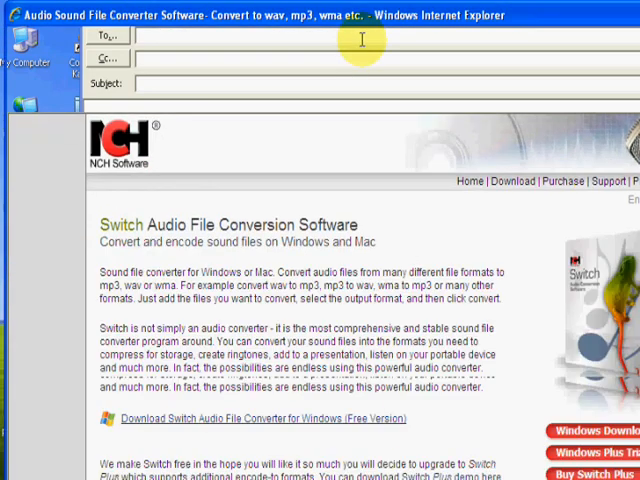
pyautogui.click(330, 98)
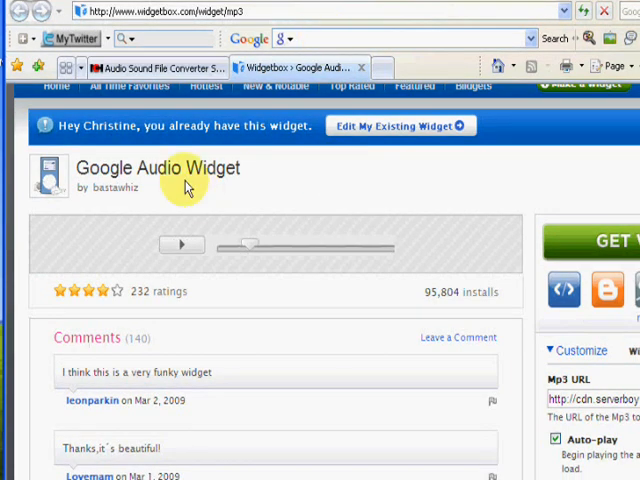
pyautogui.moveTo(200, 292)
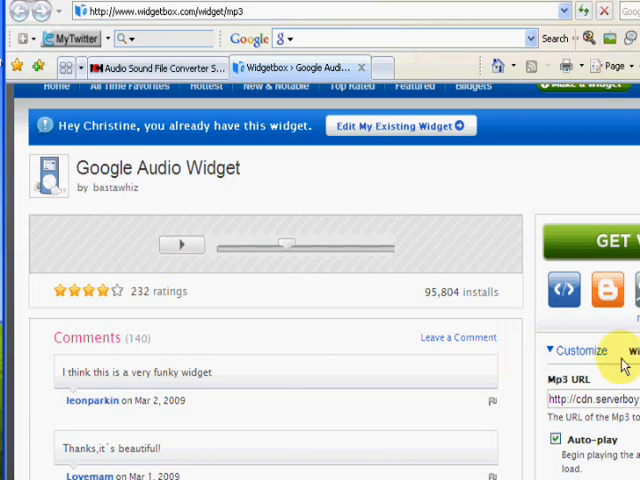
# Under Customize, point the Mp3 URL at the uploaded test-narration-march-2.mp3 with Auto-play kept on
pyautogui.scroll(-3)
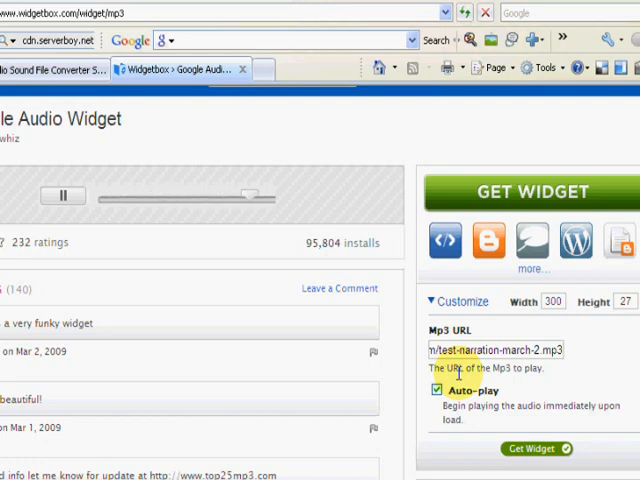
pyautogui.click(64, 196)
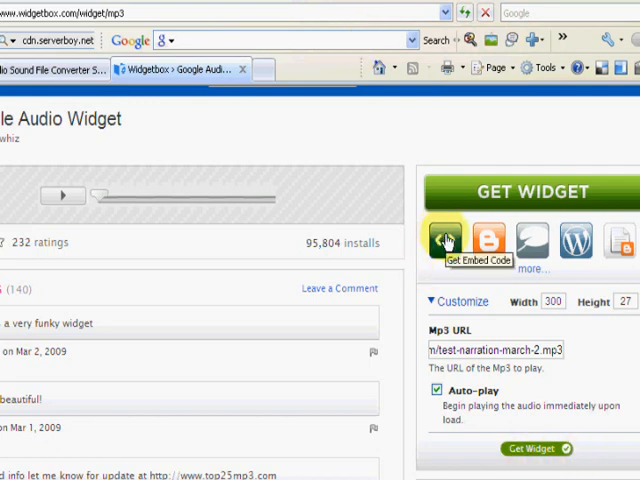
# Get the audio widget's embed code from the GET WIDGET section
pyautogui.click(444, 240)
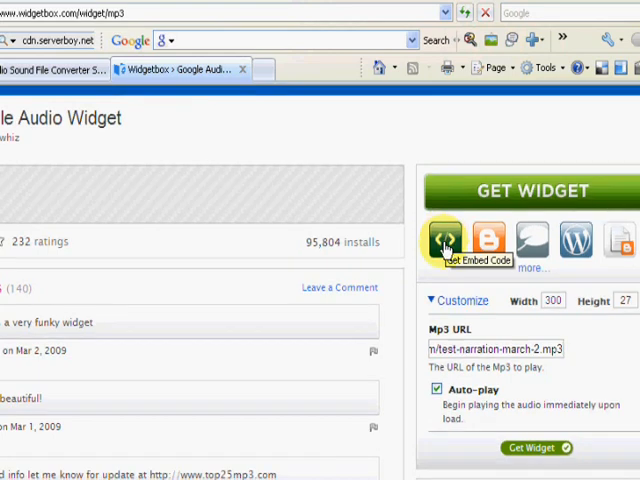
pyautogui.click(444, 240)
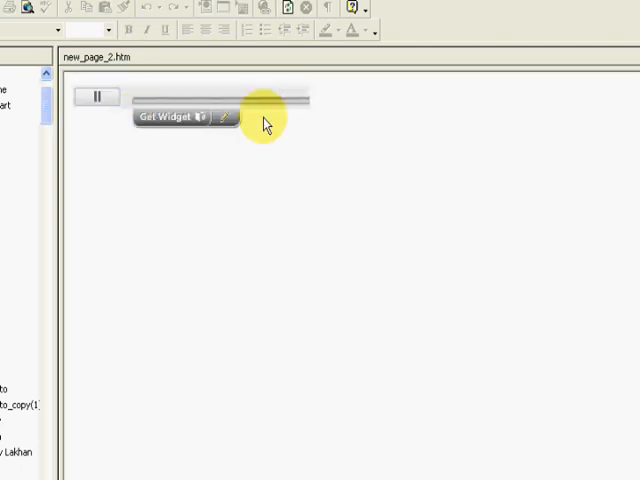
# Place the embedded audio player into new_page_2.htm and select it on the page
pyautogui.click(96, 96)
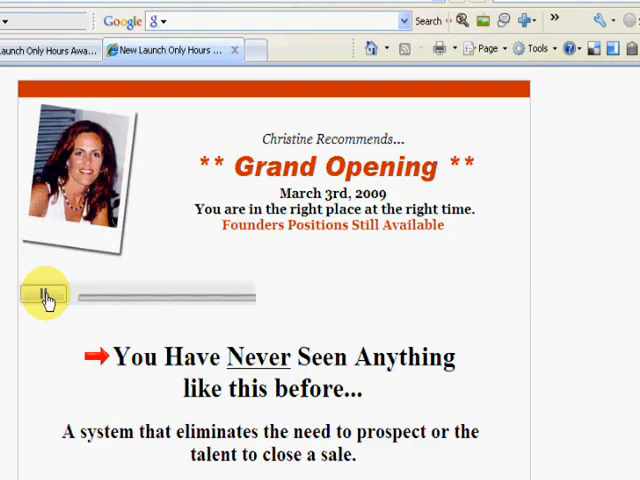
# Play the narration on the live Grand Opening page, then stop it
pyautogui.click(44, 292)
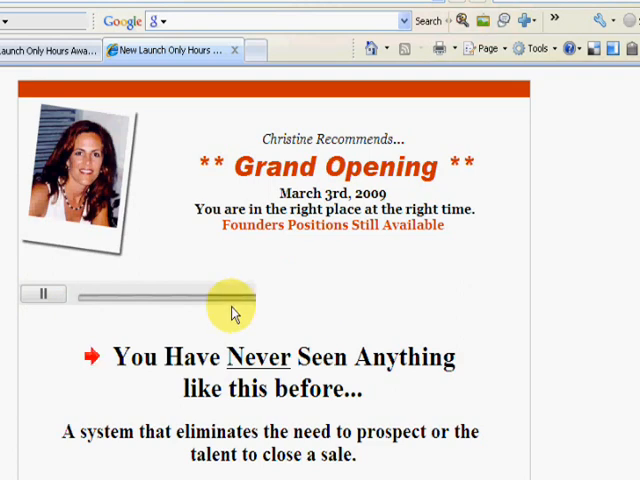
pyautogui.click(42, 292)
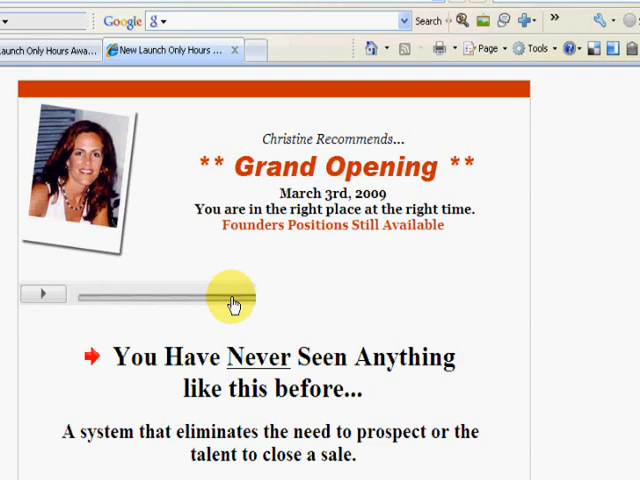